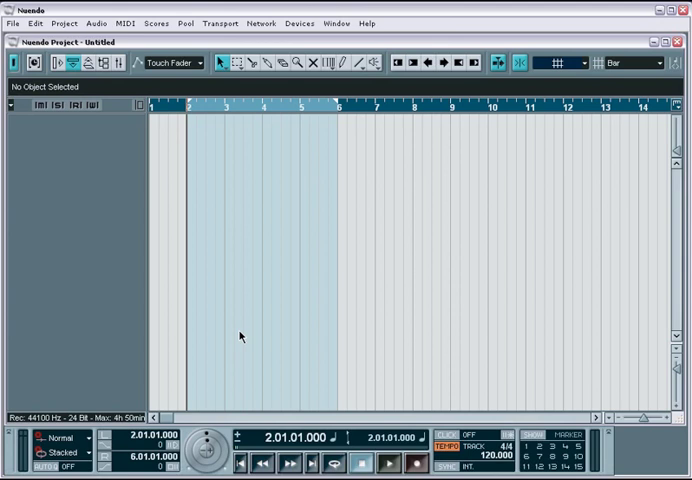
{"action": "mouse_move", "coordinate": [165, 215]}
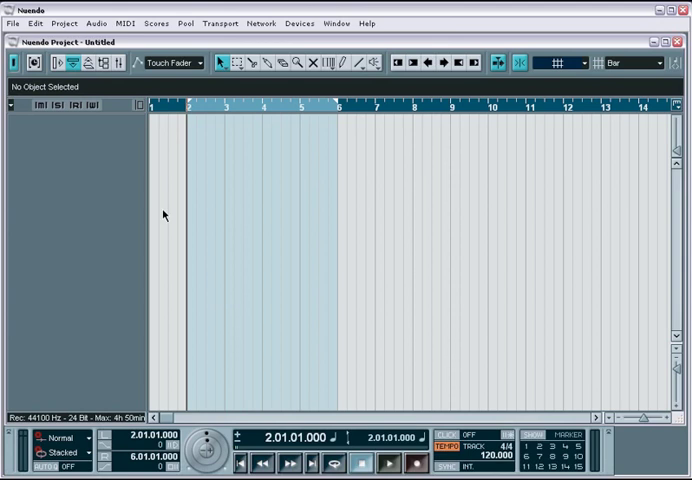
- Open Project Setup for the untitled project to view frame rate, 44.1 kHz and 24-bit settings
{"action": "left_click", "coordinate": [63, 23]}
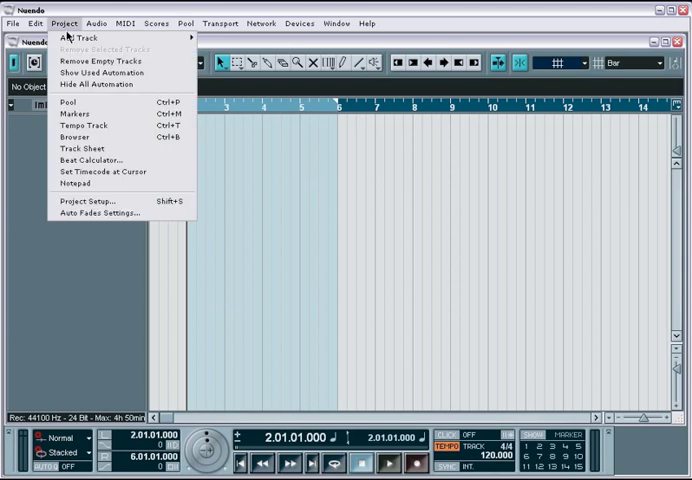
{"action": "mouse_move", "coordinate": [105, 201]}
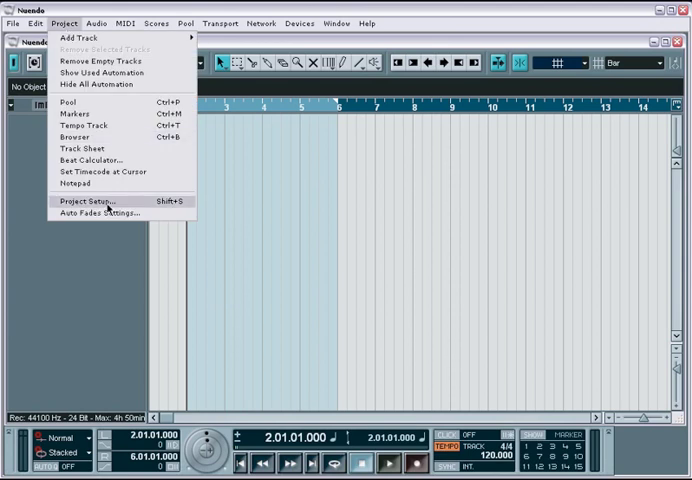
{"action": "left_click", "coordinate": [74, 202]}
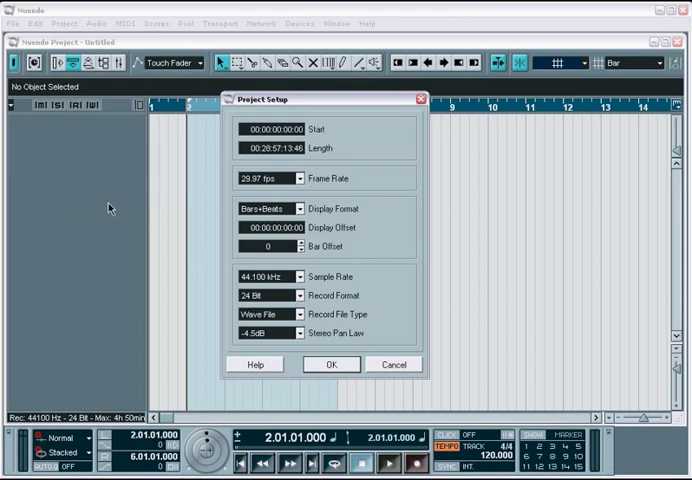
{"action": "mouse_move", "coordinate": [362, 105]}
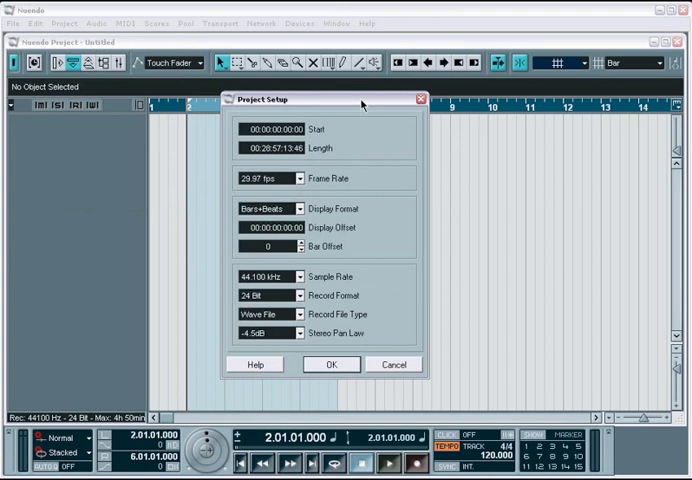
{"action": "mouse_move", "coordinate": [355, 105]}
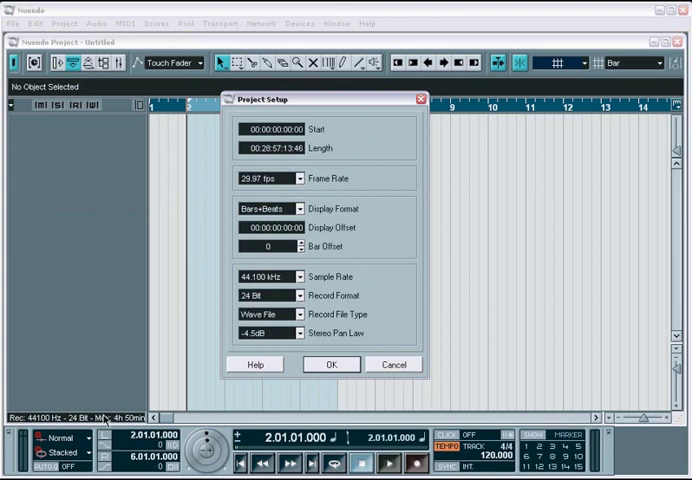
{"action": "mouse_move", "coordinate": [364, 140]}
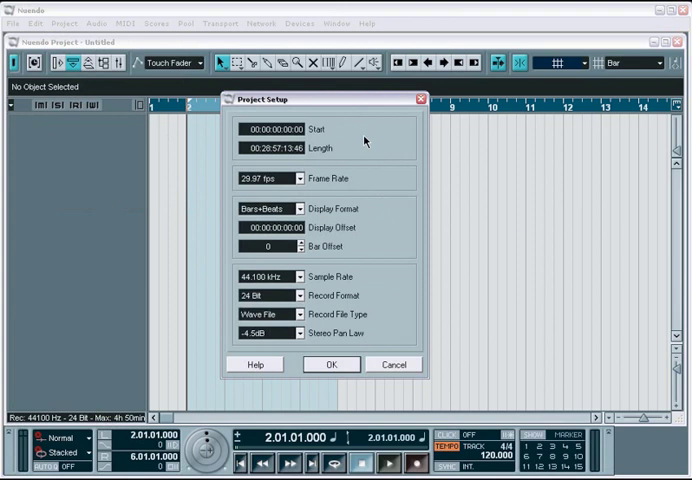
{"action": "mouse_move", "coordinate": [362, 138]}
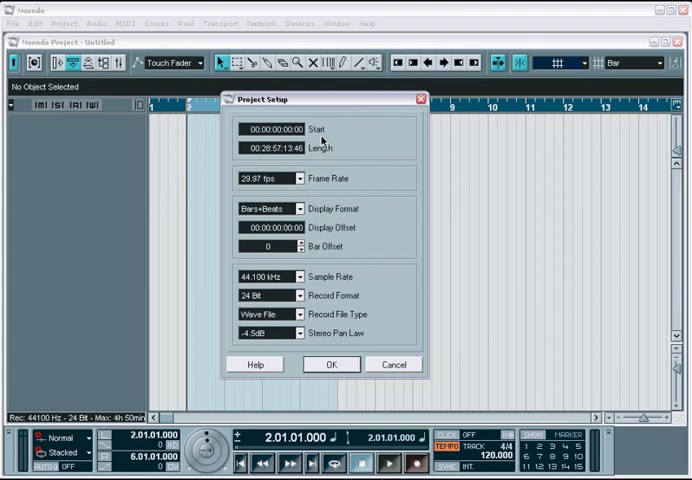
{"action": "mouse_move", "coordinate": [318, 158]}
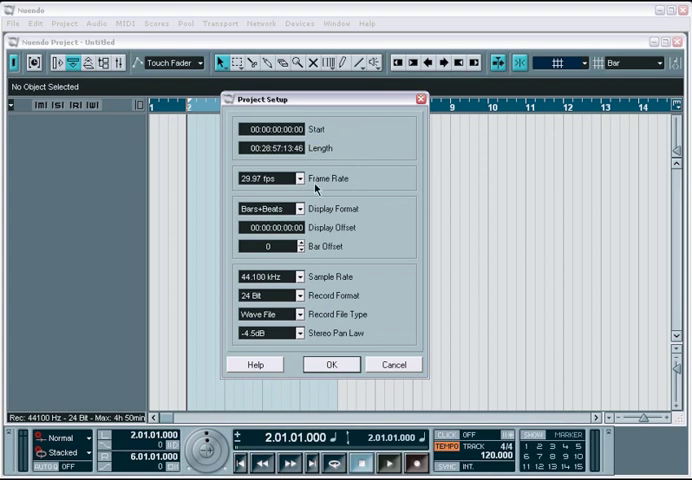
{"action": "left_click", "coordinate": [297, 178]}
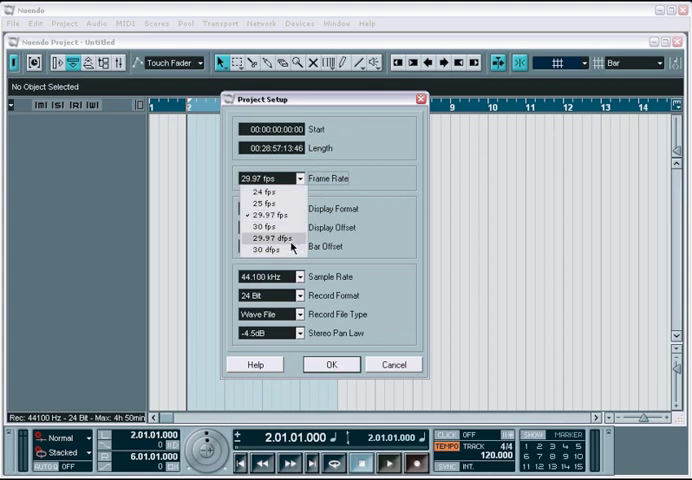
{"action": "mouse_move", "coordinate": [286, 221]}
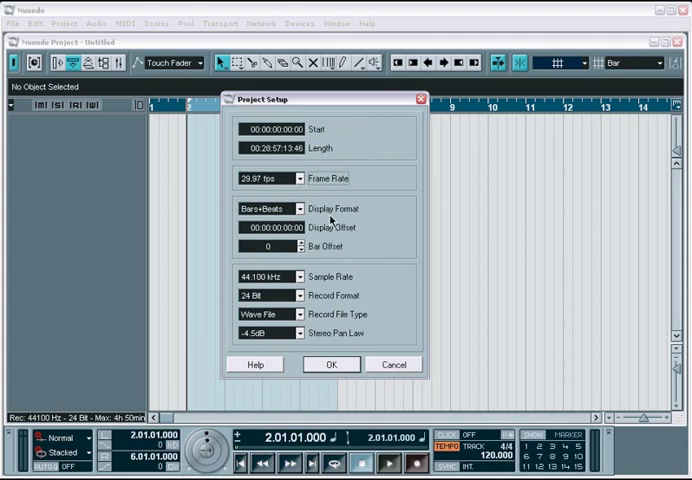
{"action": "mouse_move", "coordinate": [331, 246]}
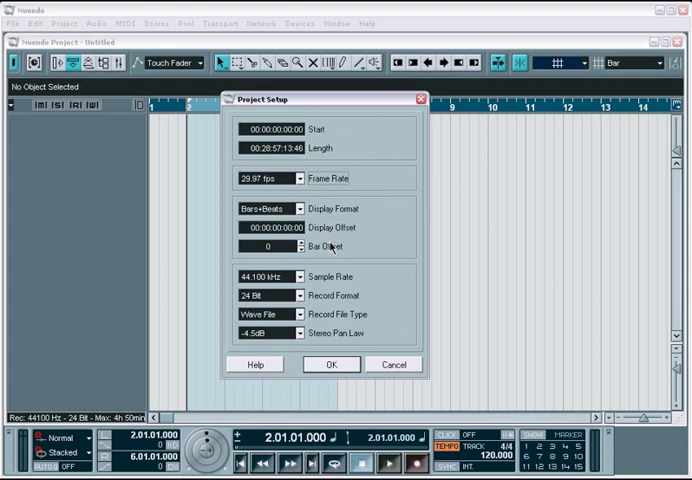
{"action": "left_click", "coordinate": [293, 208]}
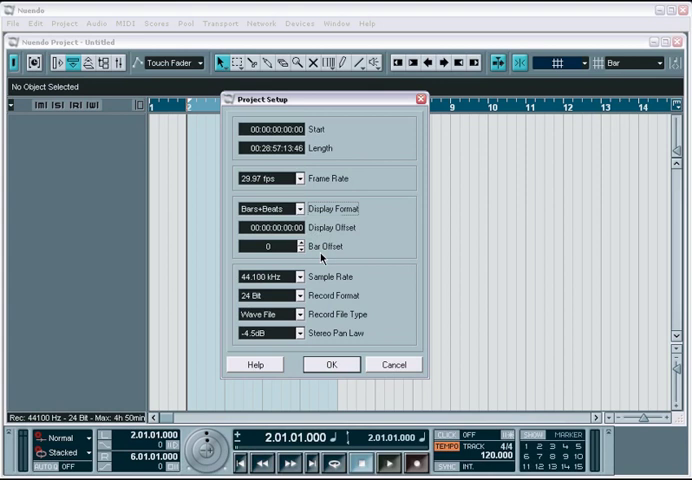
{"action": "mouse_move", "coordinate": [322, 288]}
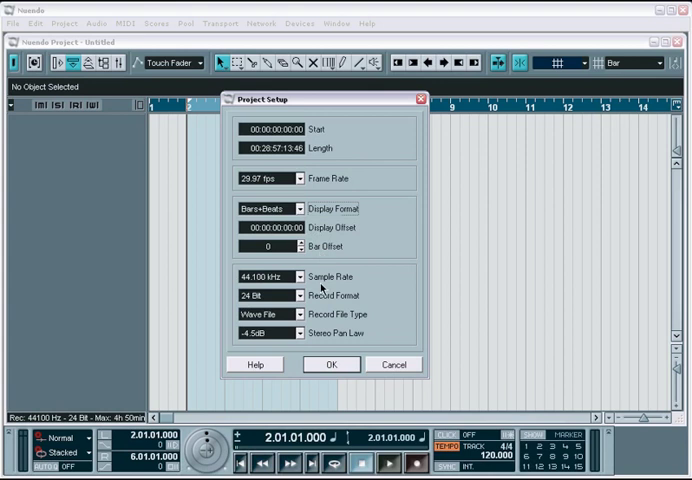
{"action": "mouse_move", "coordinate": [324, 288]}
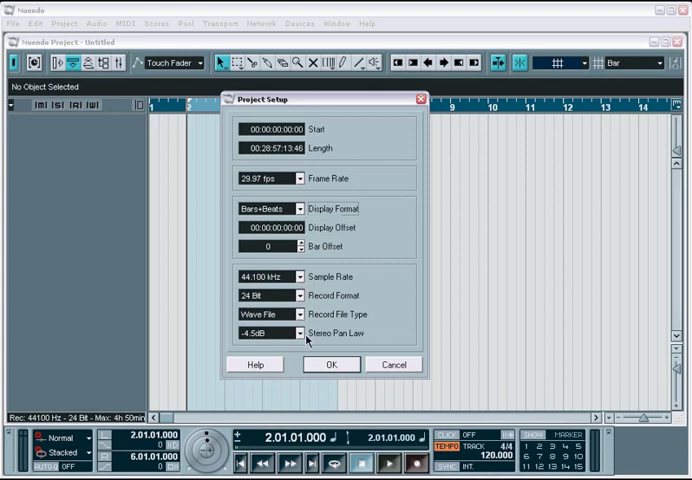
{"action": "mouse_move", "coordinate": [305, 285]}
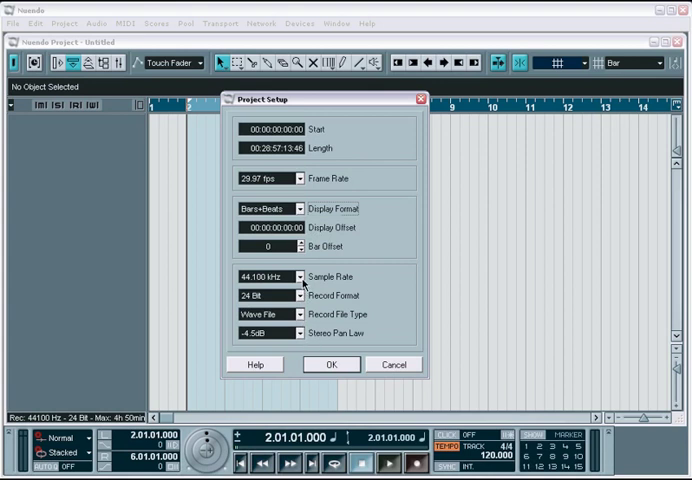
{"action": "left_click", "coordinate": [295, 277]}
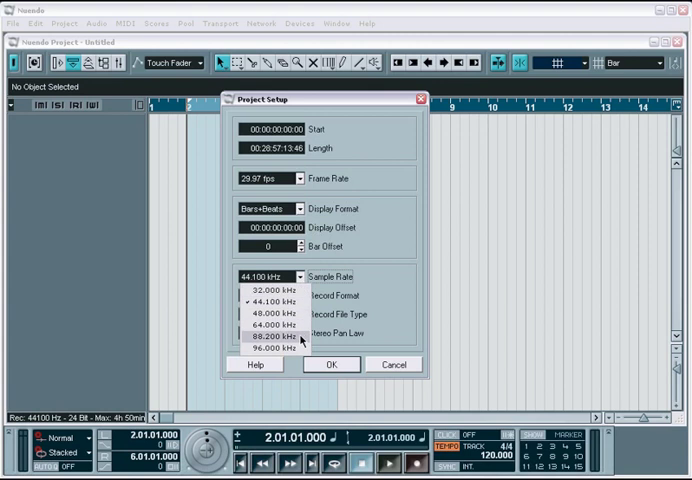
{"action": "left_click", "coordinate": [297, 295]}
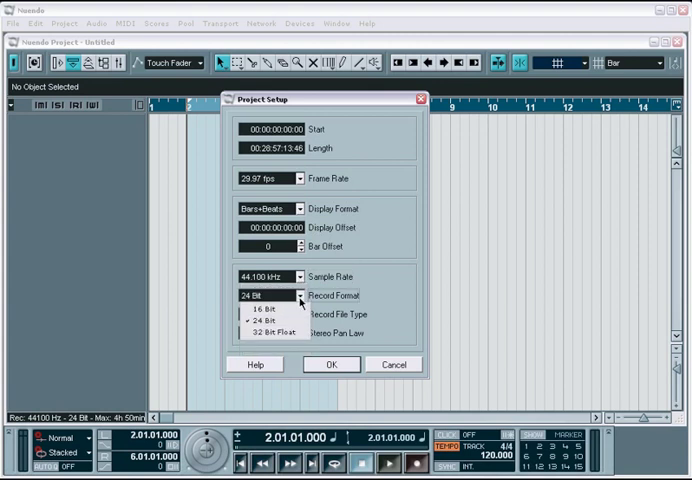
{"action": "left_click", "coordinate": [270, 312]}
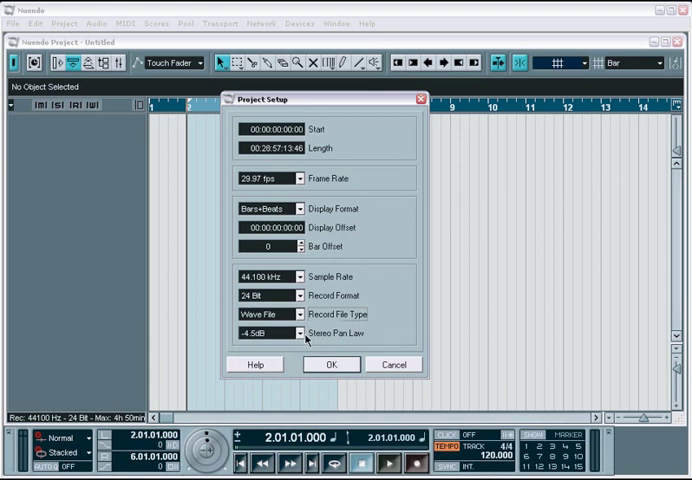
{"action": "left_click", "coordinate": [268, 333]}
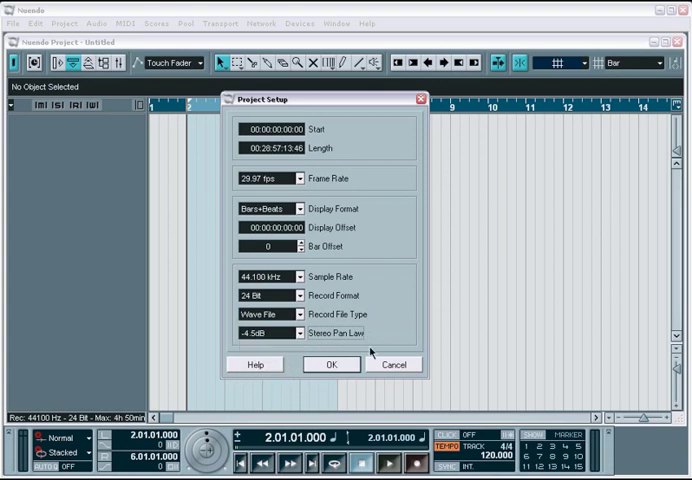
{"action": "mouse_move", "coordinate": [382, 347]}
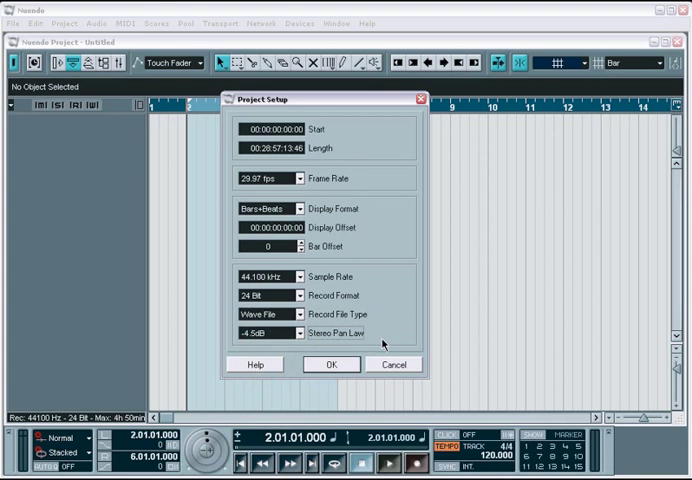